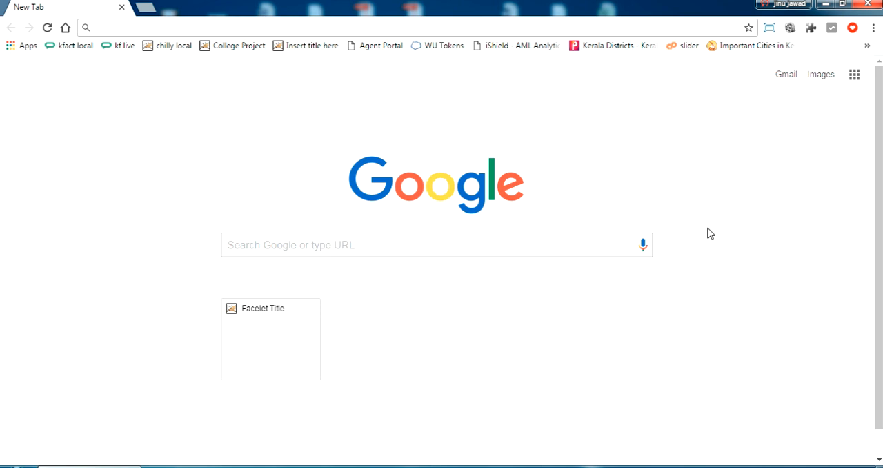
{"action": "mouse_move", "coordinate": [654, 35]}
{"action": "type", "text": "g"}
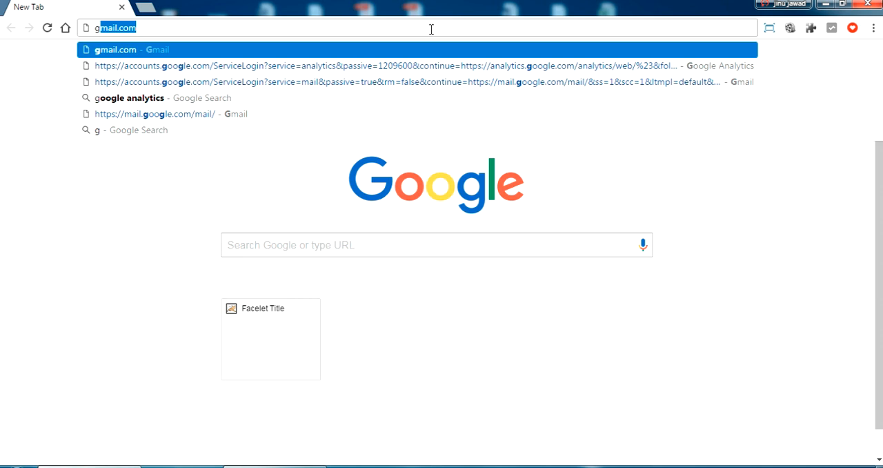
- Go to Google Analytics and load the Audience Overview report for All Web Site Data
{"action": "left_click", "coordinate": [292, 67]}
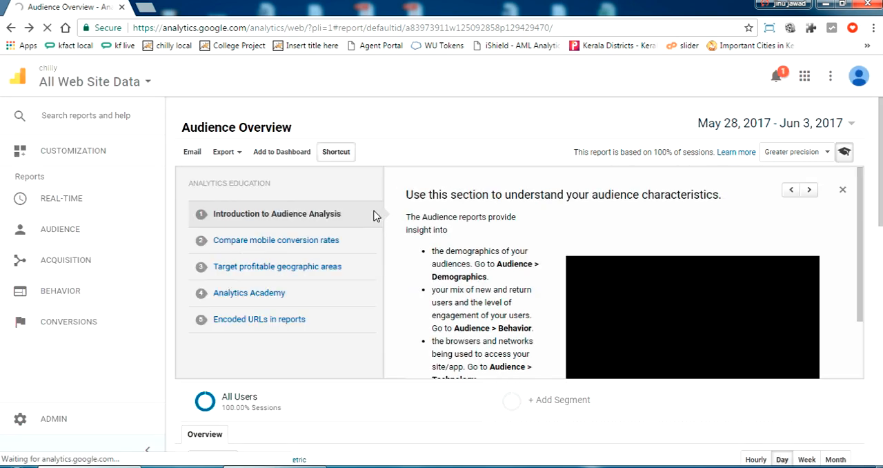
{"action": "left_click", "coordinate": [59, 229]}
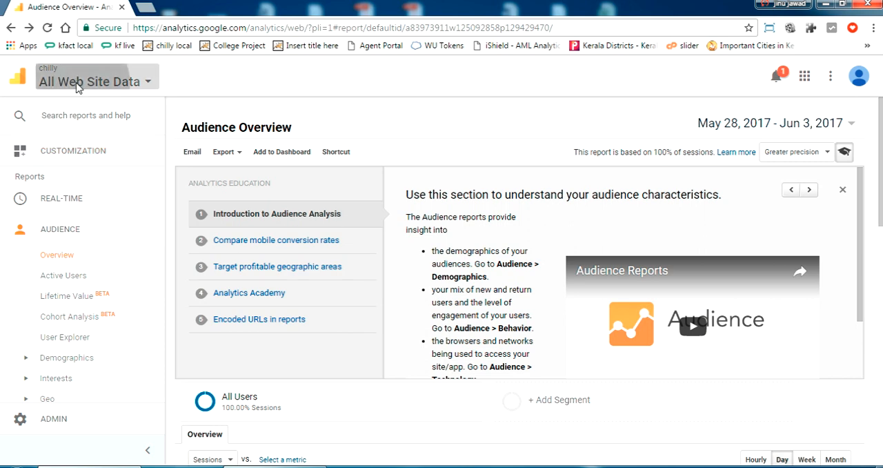
{"action": "left_click", "coordinate": [83, 81]}
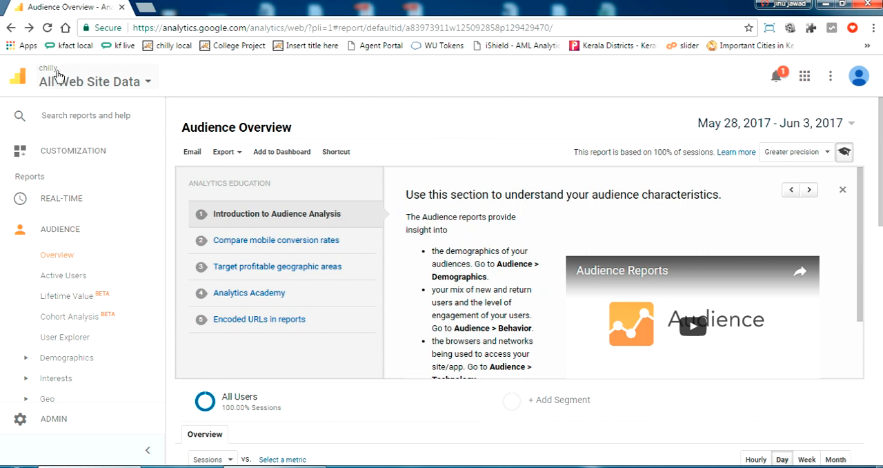
{"action": "mouse_move", "coordinate": [11, 76]}
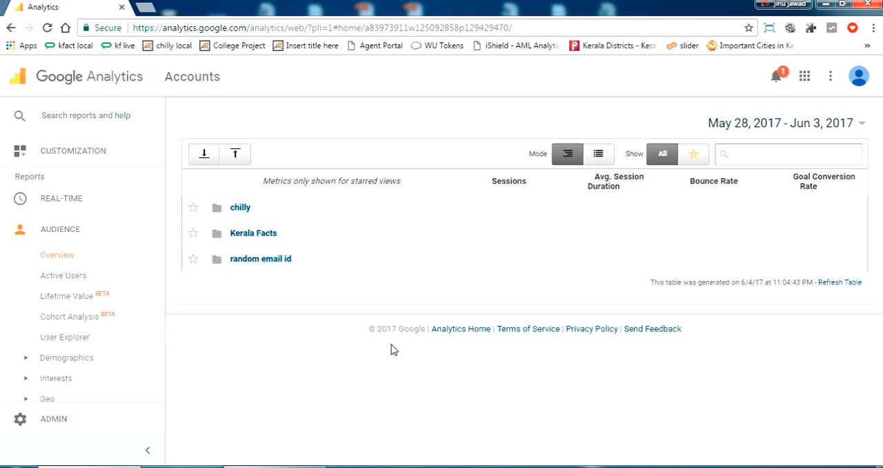
{"action": "left_click", "coordinate": [786, 153]}
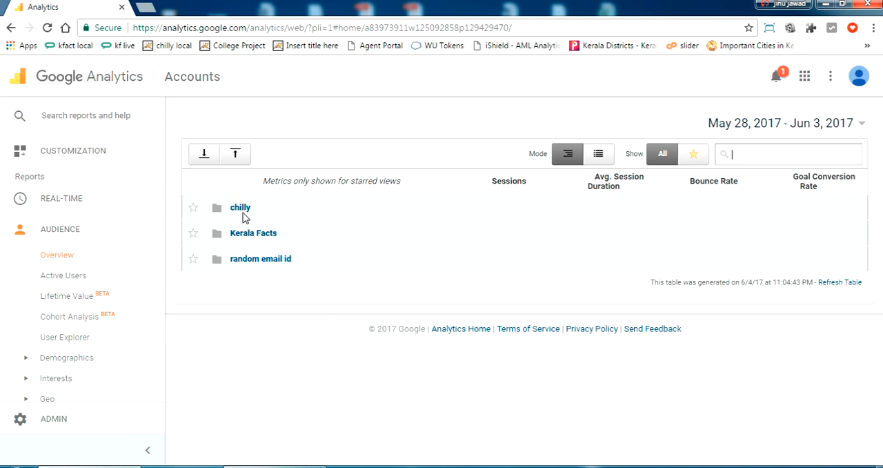
{"action": "mouse_move", "coordinate": [254, 235]}
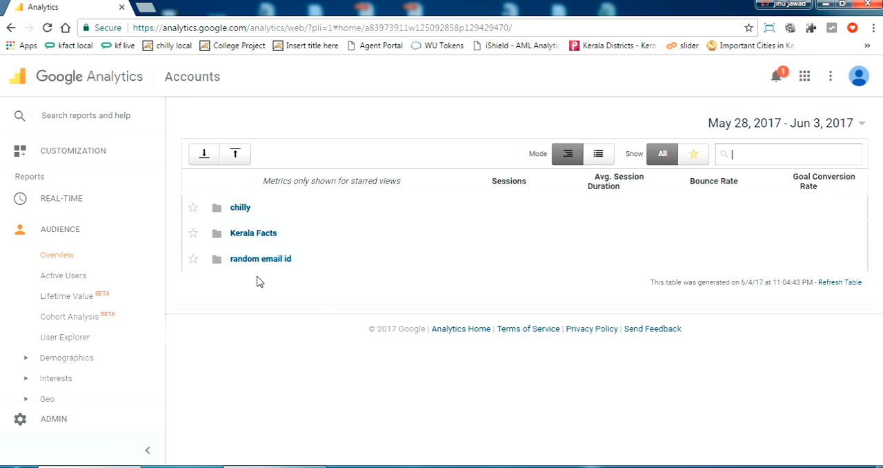
{"action": "mouse_move", "coordinate": [246, 218]}
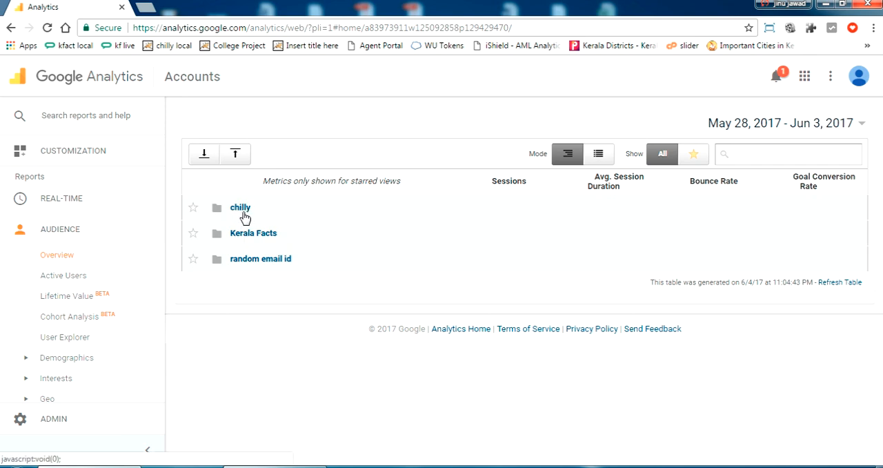
{"action": "left_click", "coordinate": [240, 207]}
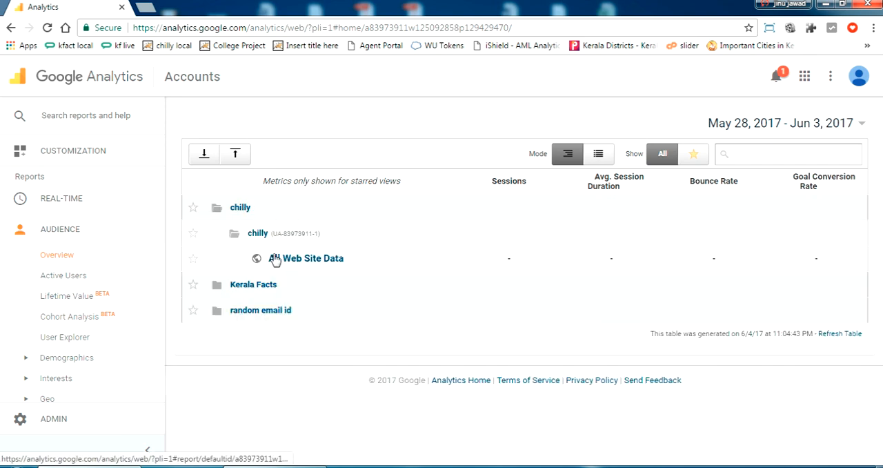
{"action": "left_click", "coordinate": [314, 258]}
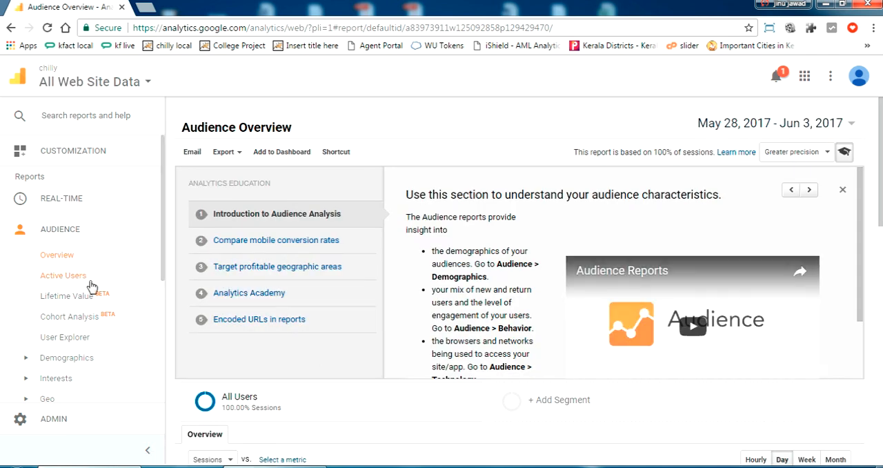
{"action": "mouse_move", "coordinate": [49, 420]}
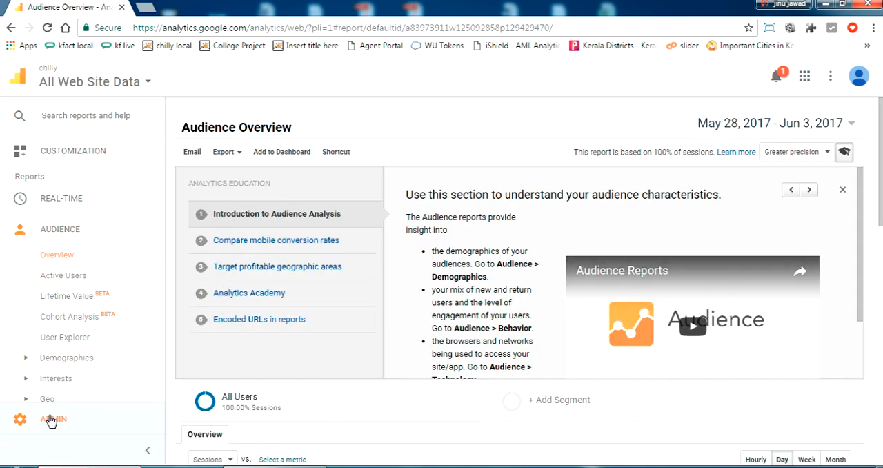
- In Admin, open the chilly account's Account Settings and review its data-sharing options
{"action": "left_click", "coordinate": [44, 419]}
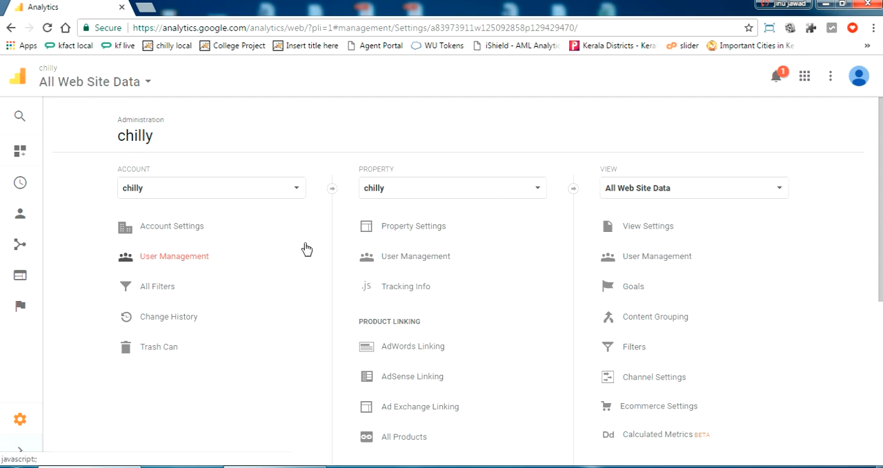
{"action": "mouse_move", "coordinate": [640, 238]}
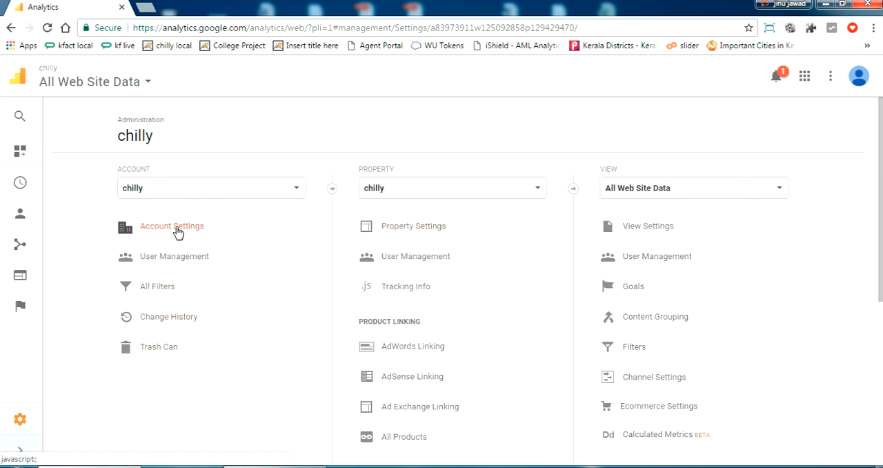
{"action": "left_click", "coordinate": [171, 226]}
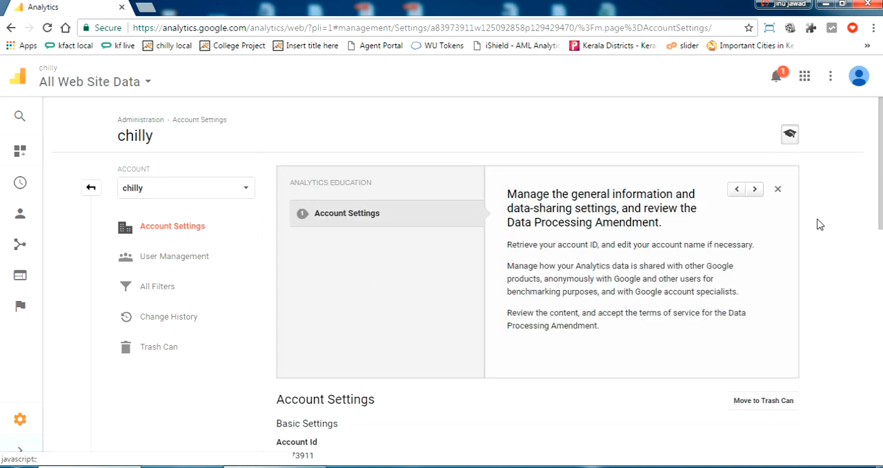
{"action": "scroll", "scroll_direction": "down", "scroll_amount": 3}
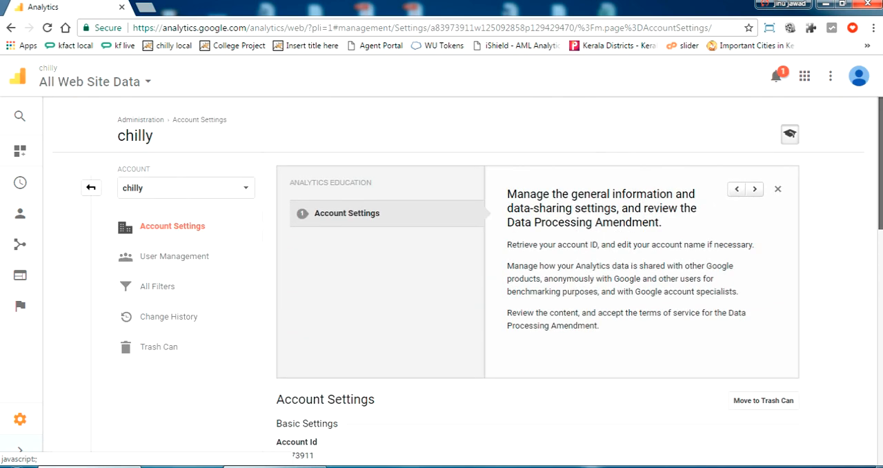
{"action": "scroll", "scroll_direction": "down", "scroll_amount": 3}
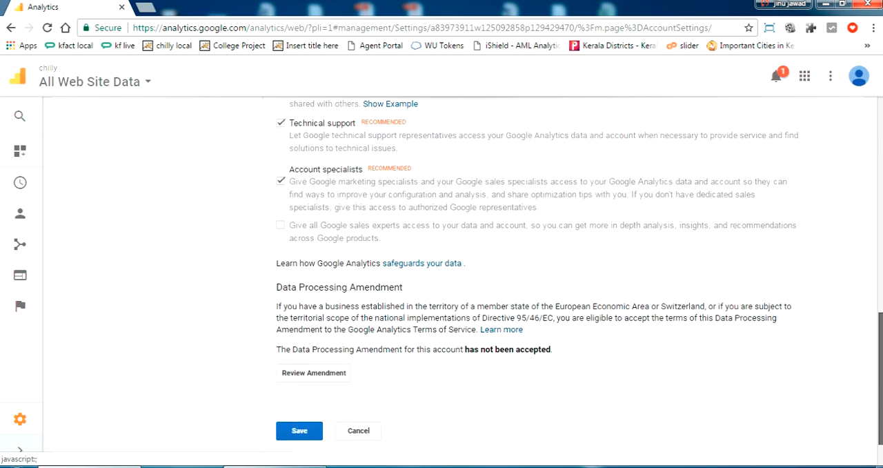
{"action": "scroll", "scroll_direction": "up", "scroll_amount": 3}
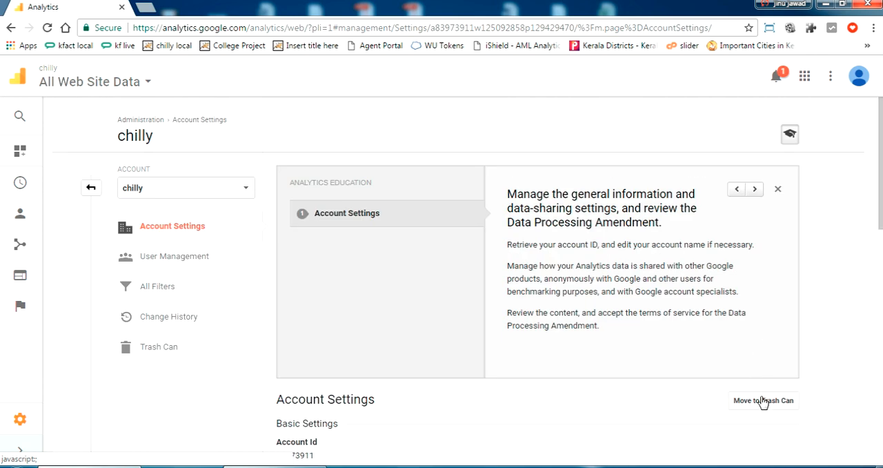
{"action": "mouse_move", "coordinate": [764, 406]}
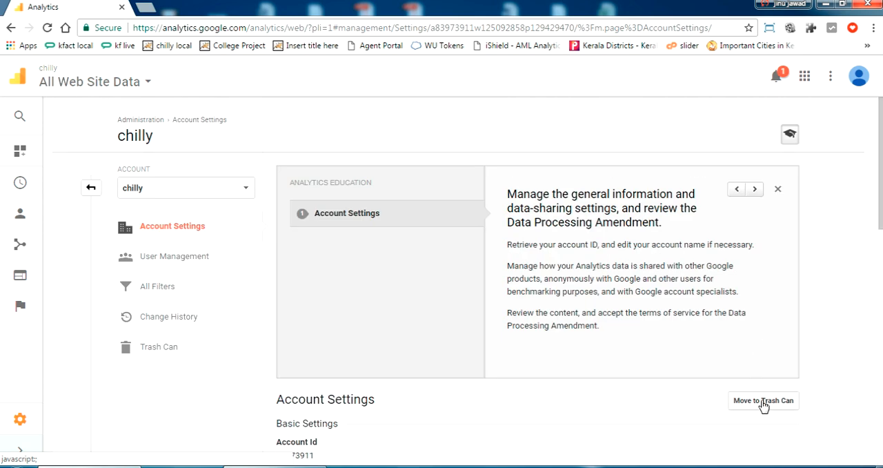
- Move the chilly account to the Trash Can and confirm with Trash account
{"action": "left_click", "coordinate": [762, 400]}
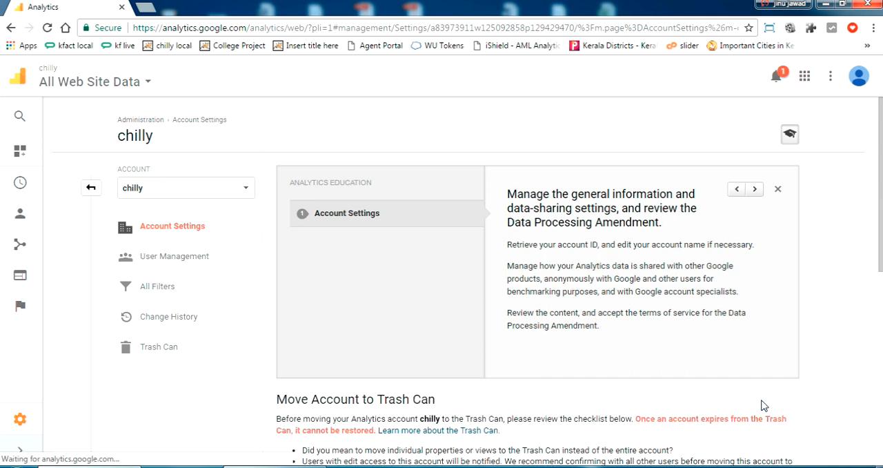
{"action": "scroll", "scroll_direction": "down", "scroll_amount": 3}
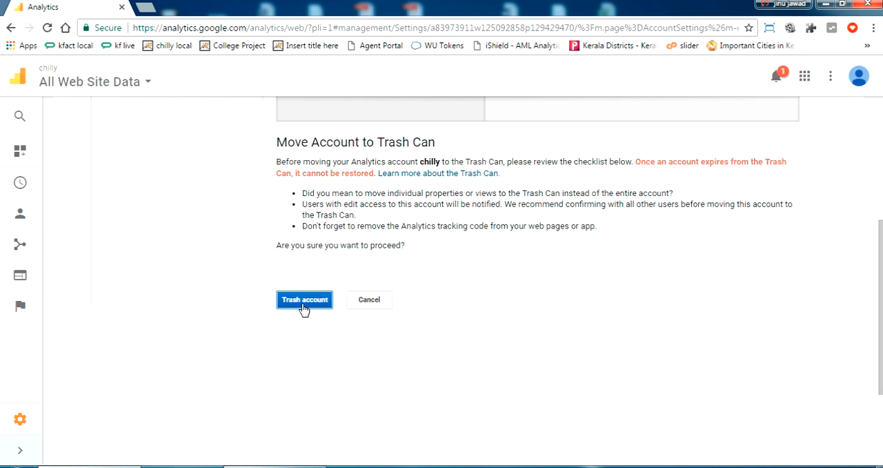
{"action": "left_click", "coordinate": [303, 299]}
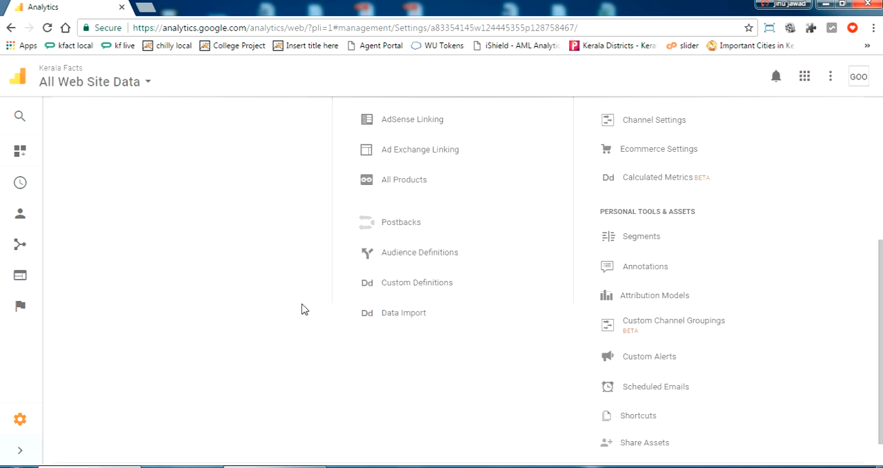
- Switch Administration from Kerala Facts back to the trashed chilly account
{"action": "scroll", "scroll_direction": "up", "scroll_amount": 3}
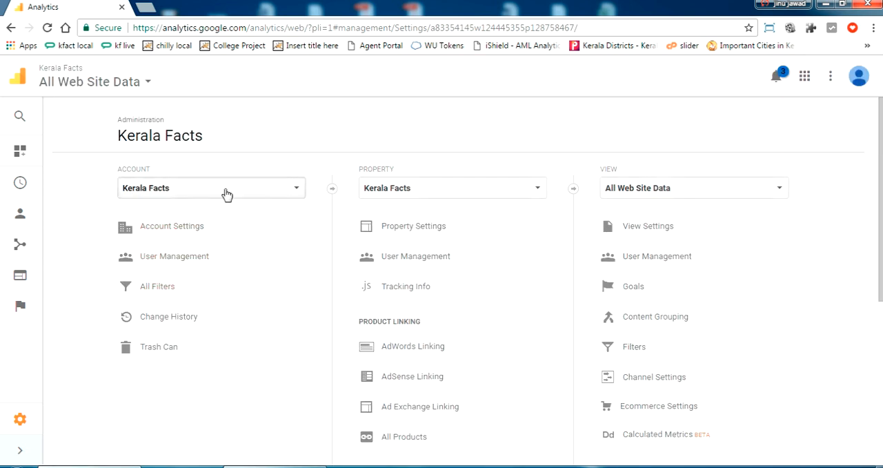
{"action": "left_click", "coordinate": [210, 187]}
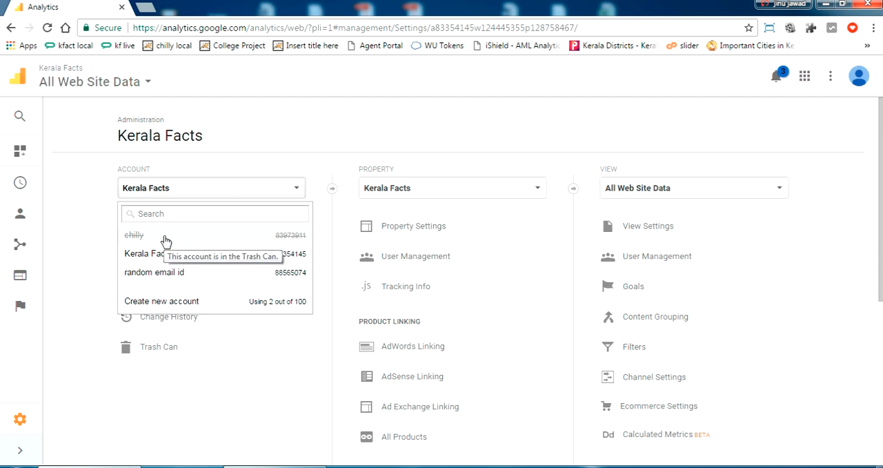
{"action": "mouse_move", "coordinate": [778, 369]}
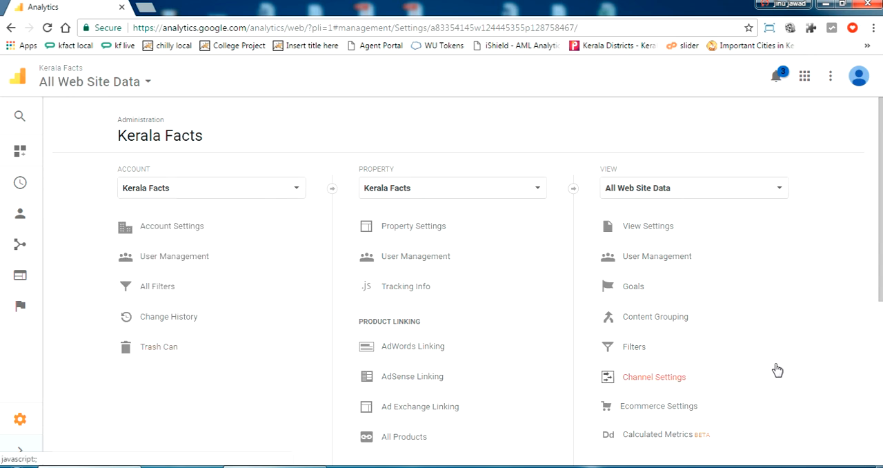
{"action": "mouse_move", "coordinate": [243, 199]}
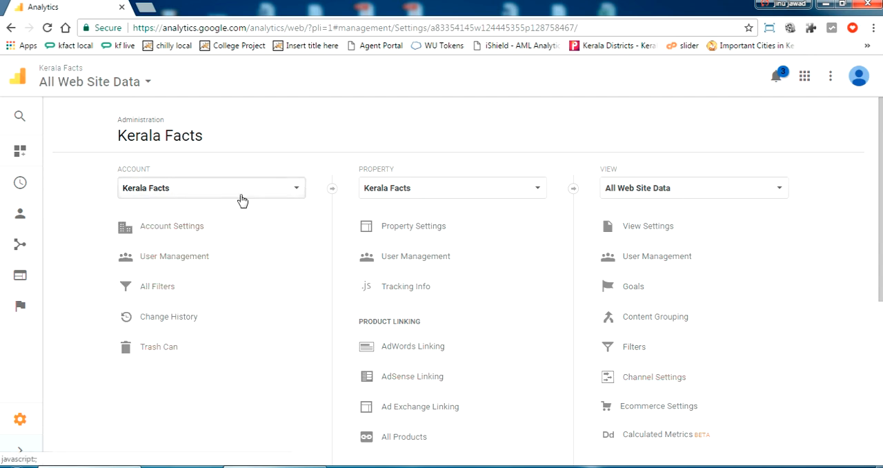
{"action": "left_click", "coordinate": [17, 80]}
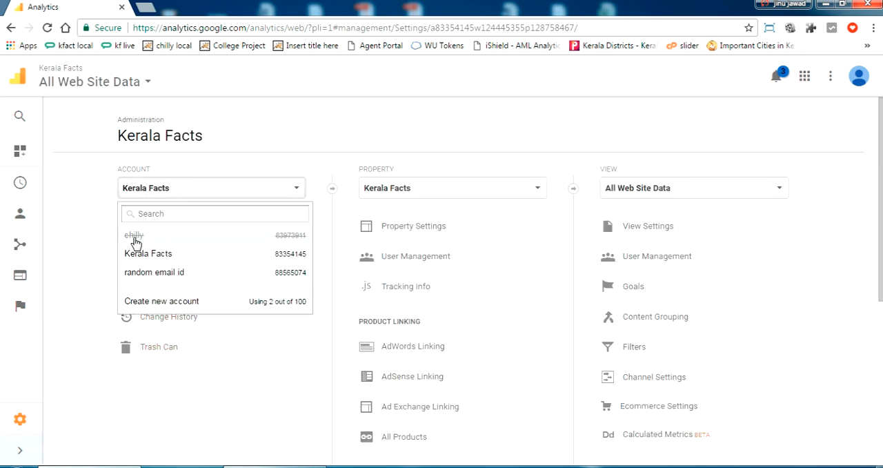
{"action": "left_click", "coordinate": [133, 235]}
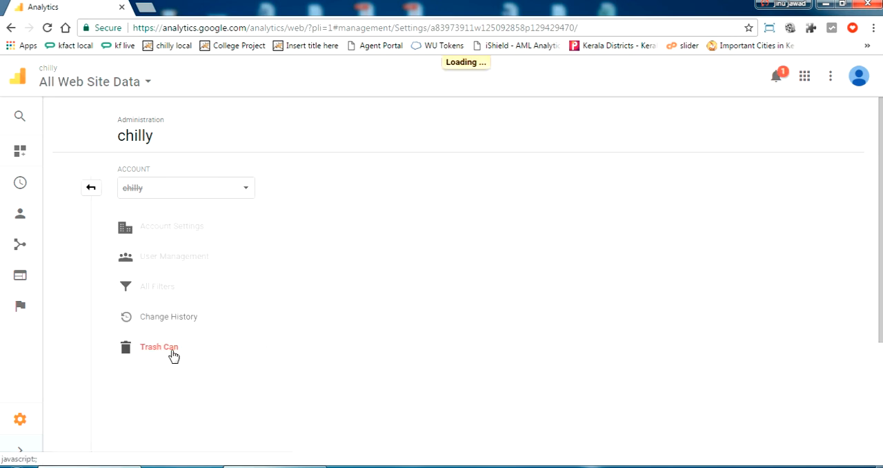
- View the Trash Can listing chilly, trashed Jun 4, 2017, final deletion July 9, 2017
{"action": "left_click", "coordinate": [158, 348]}
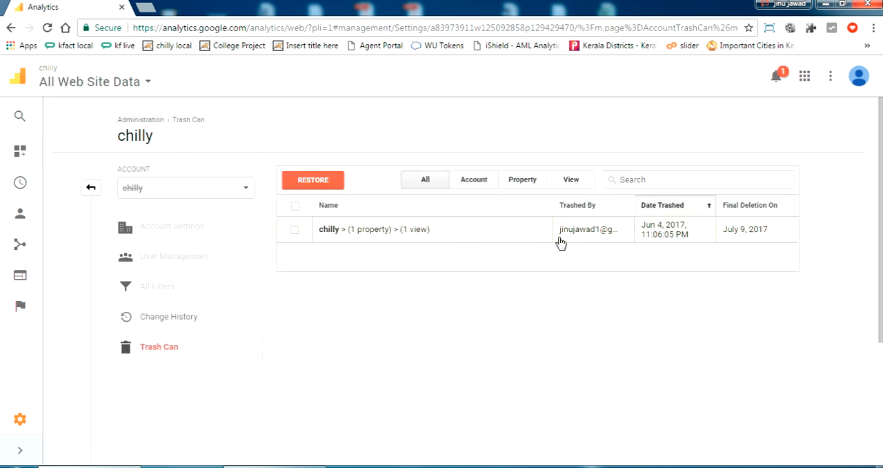
{"action": "mouse_move", "coordinate": [643, 245]}
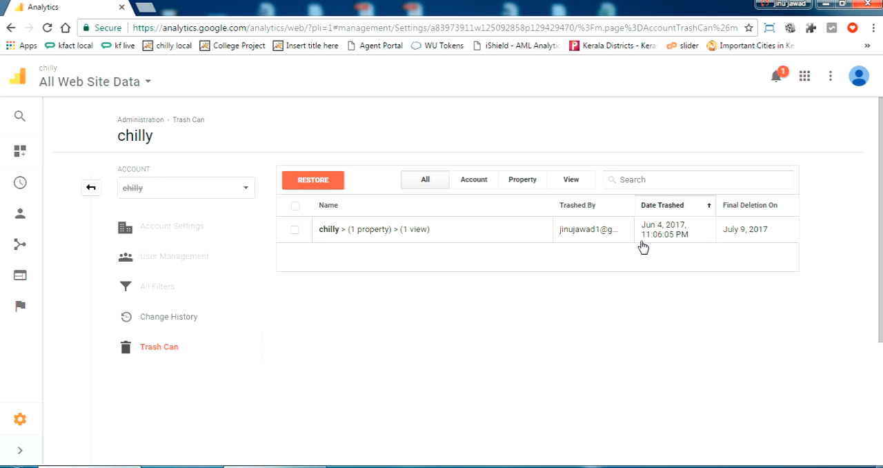
{"action": "mouse_move", "coordinate": [714, 243]}
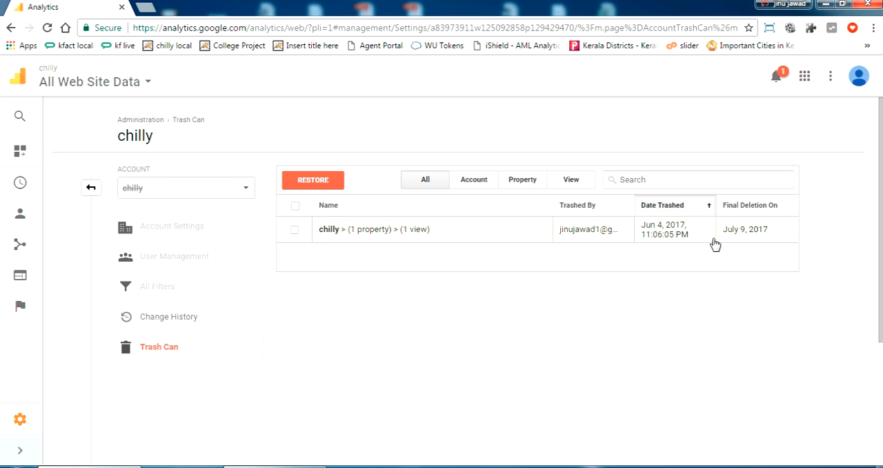
{"action": "mouse_move", "coordinate": [726, 242]}
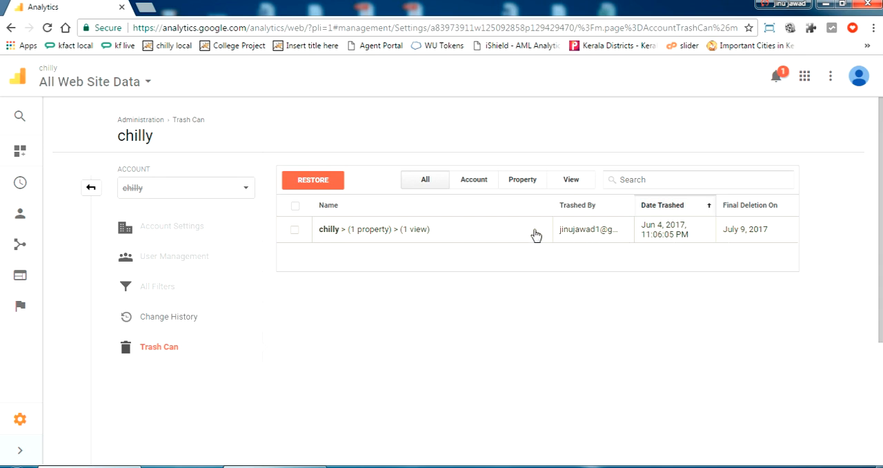
{"action": "mouse_move", "coordinate": [461, 271]}
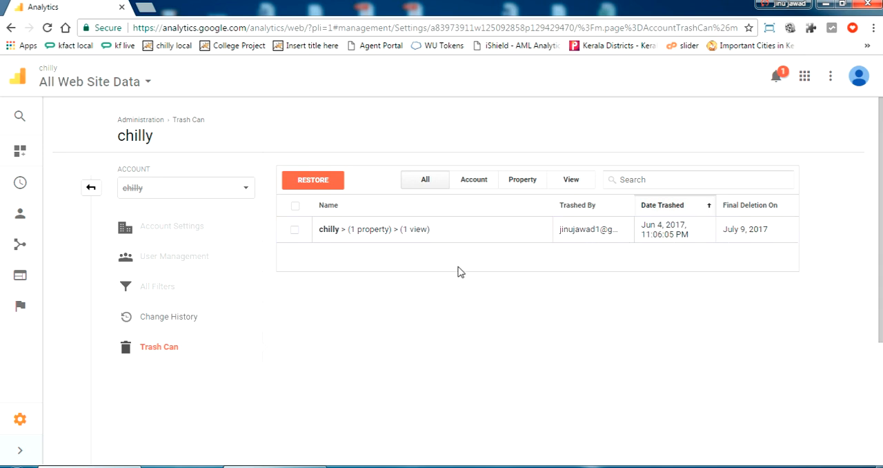
{"action": "mouse_move", "coordinate": [444, 278]}
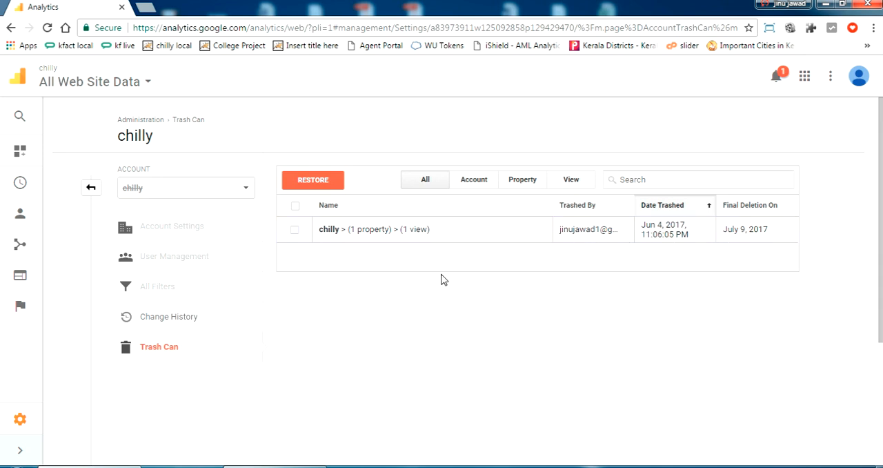
{"action": "mouse_move", "coordinate": [397, 235]}
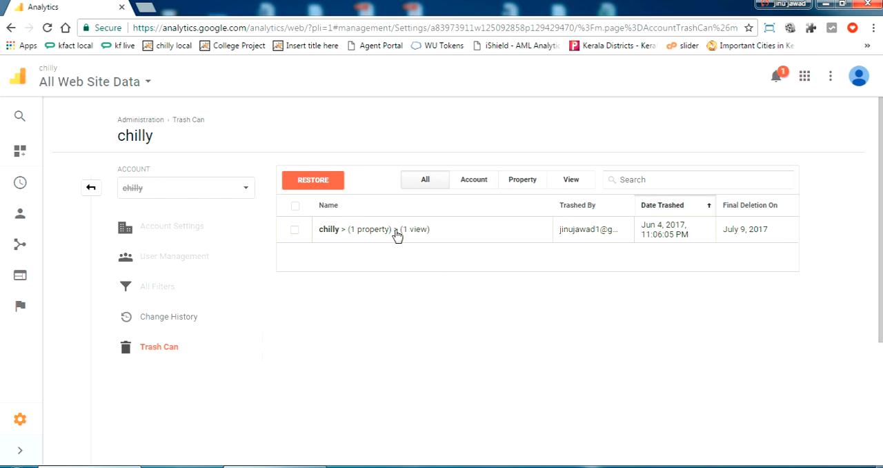
{"action": "mouse_move", "coordinate": [765, 237]}
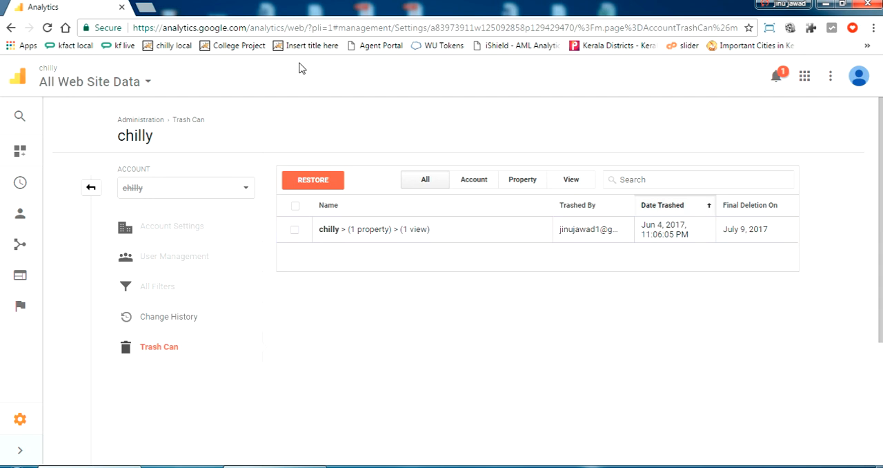
{"action": "mouse_move", "coordinate": [499, 287]}
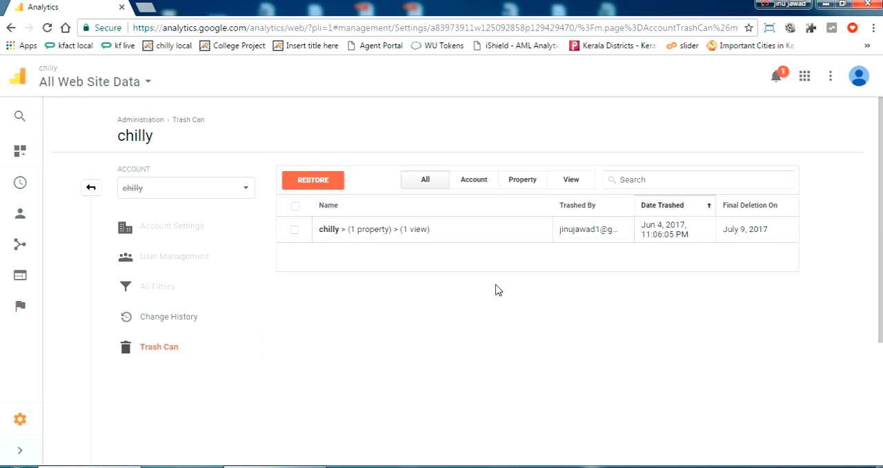
- In Gmail, read the 'account scheduled for deletion' email and note the 35-day deletion period
{"action": "left_click", "coordinate": [173, 8]}
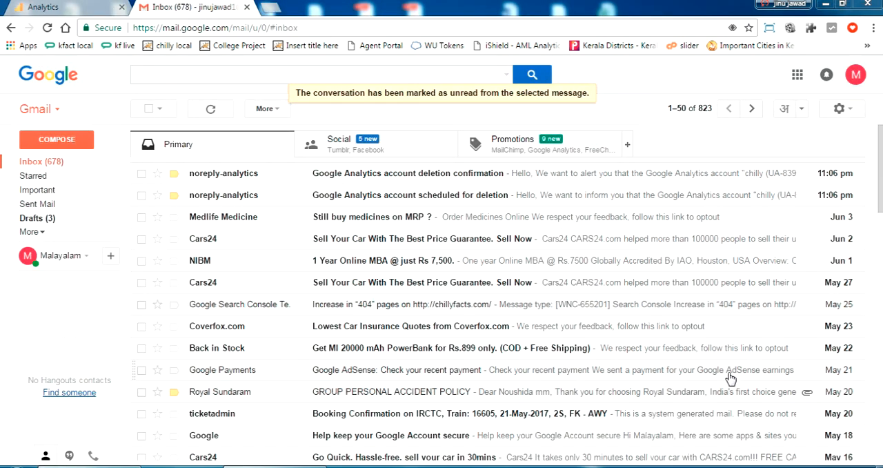
{"action": "mouse_move", "coordinate": [491, 243]}
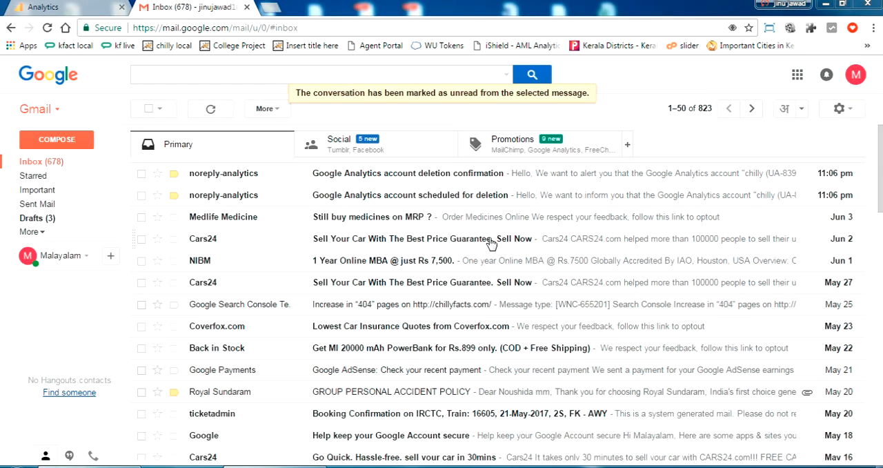
{"action": "mouse_move", "coordinate": [603, 201]}
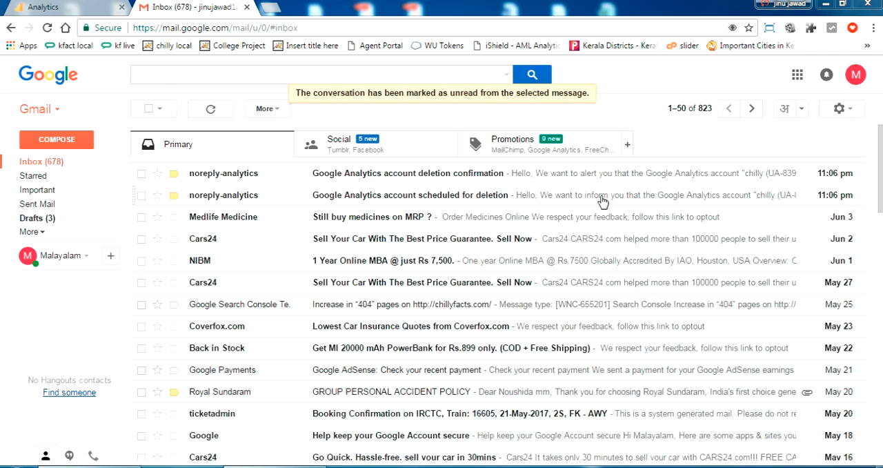
{"action": "left_click", "coordinate": [411, 195]}
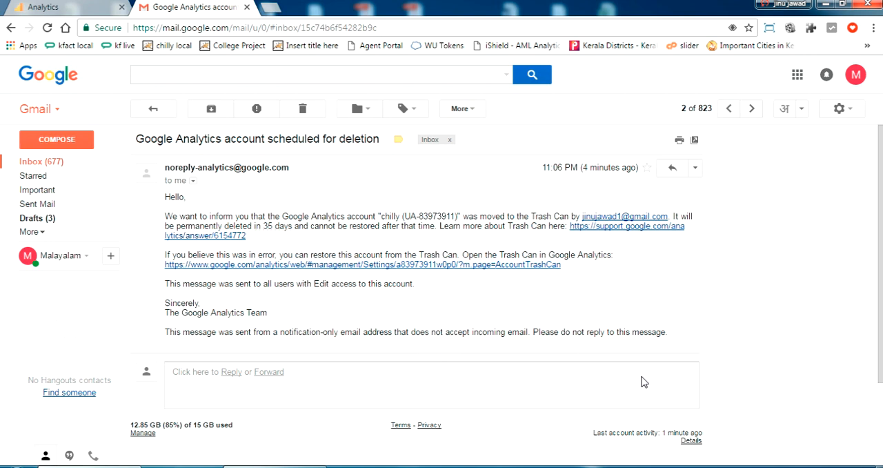
{"action": "mouse_move", "coordinate": [635, 375]}
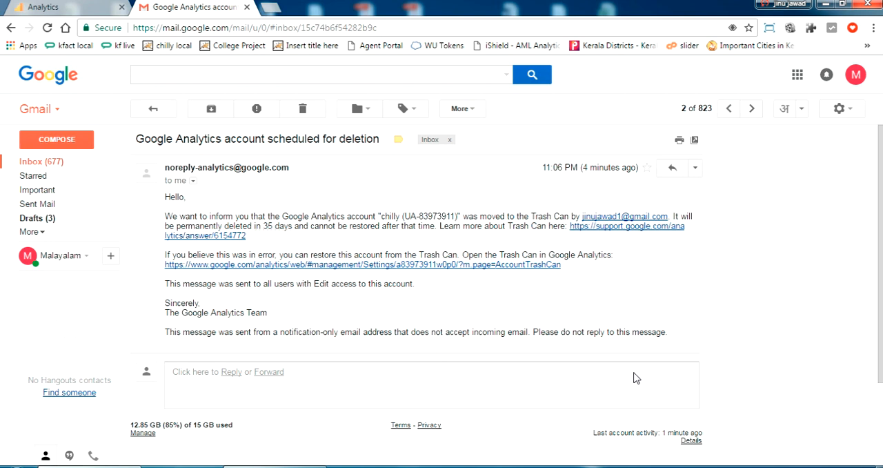
{"action": "double_click", "coordinate": [276, 227]}
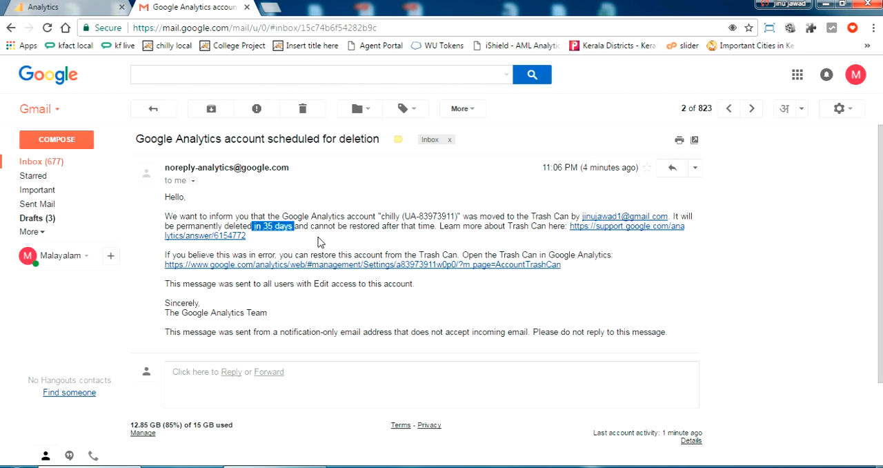
{"action": "left_click", "coordinate": [353, 265]}
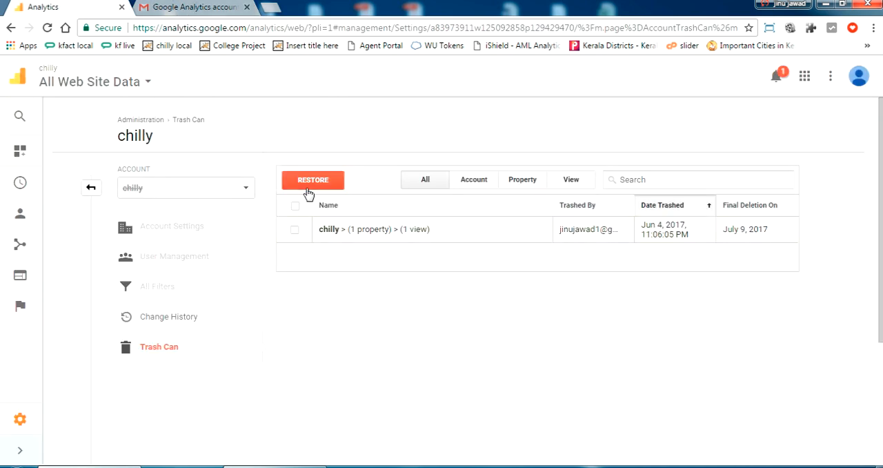
- Read the account deletion confirmation email, then return to the Analytics Trash Can
{"action": "left_click", "coordinate": [200, 9]}
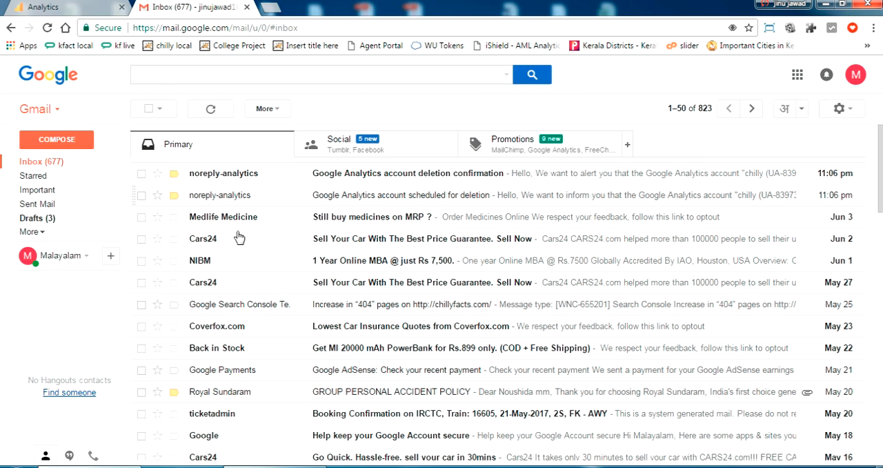
{"action": "left_click", "coordinate": [408, 172]}
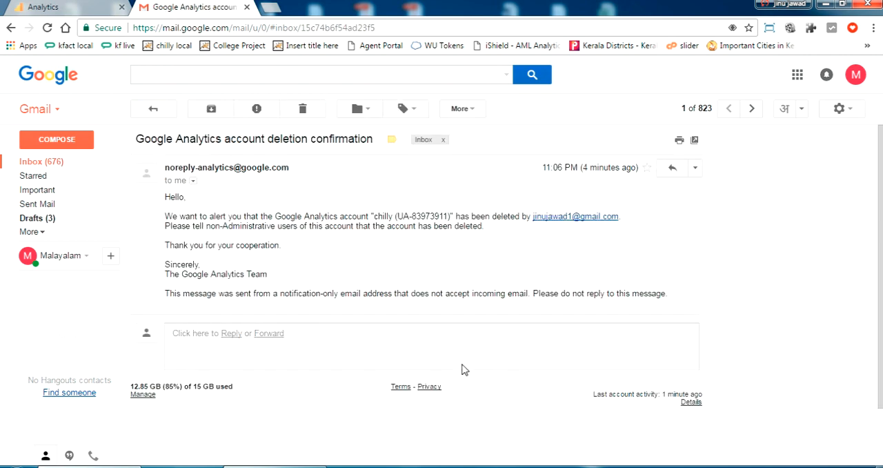
{"action": "mouse_move", "coordinate": [394, 322]}
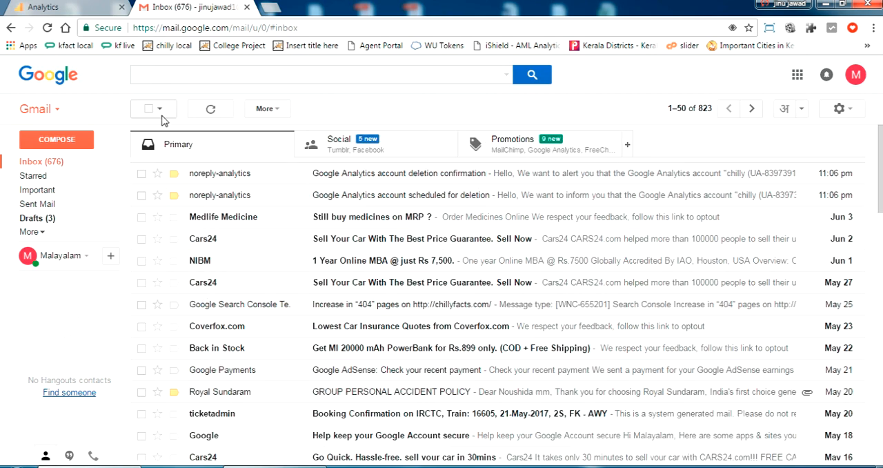
{"action": "left_click", "coordinate": [40, 9]}
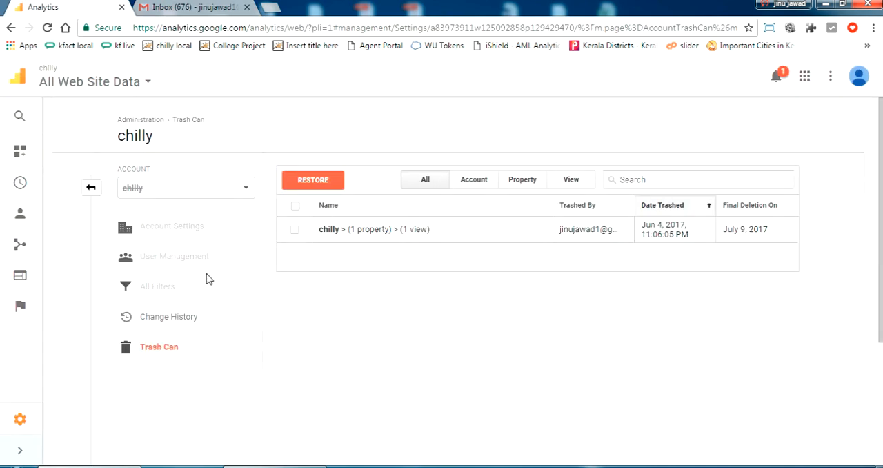